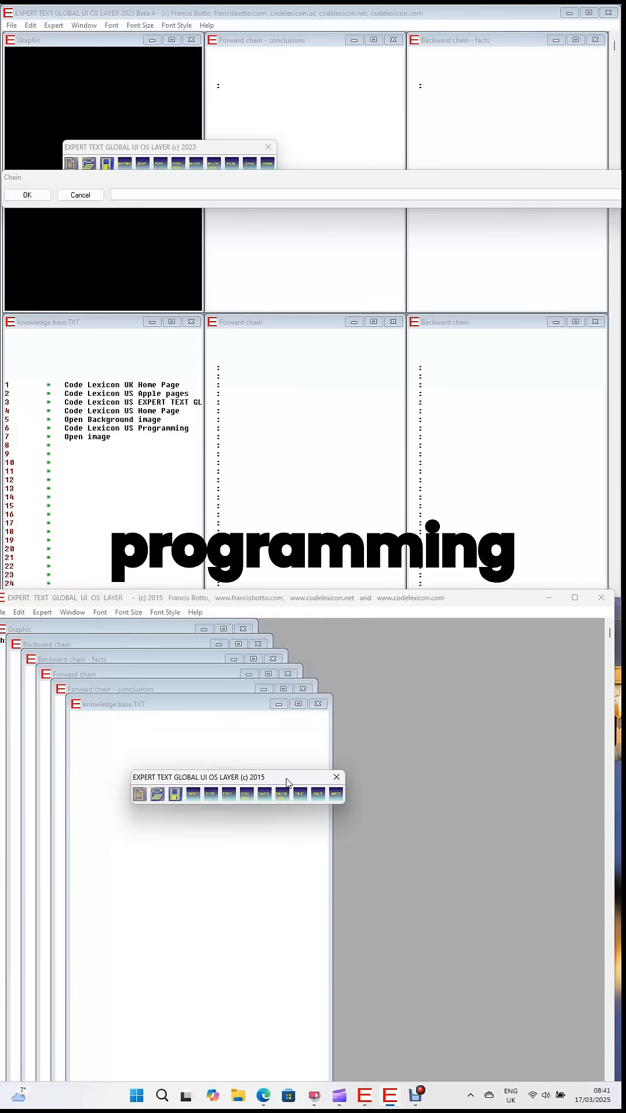
Bring up the Enter rule dialog with the document-number prompt and Heuristics at 0
click(72, 611)
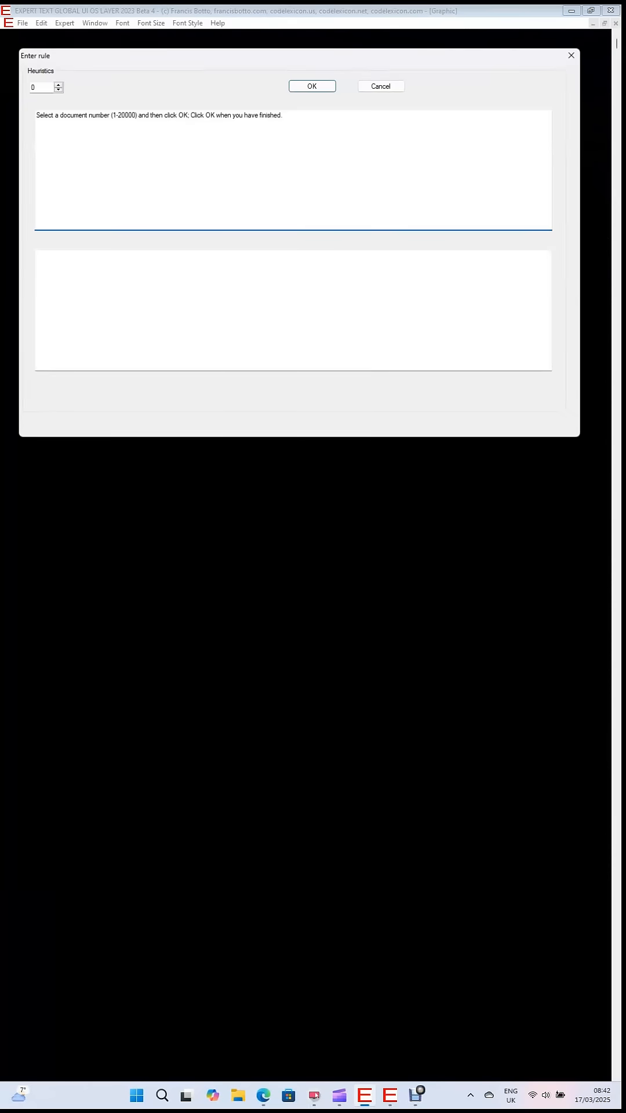
Confirm the rule entry and dismiss the Chain prompt, returning to the main graphic window
click(58, 83)
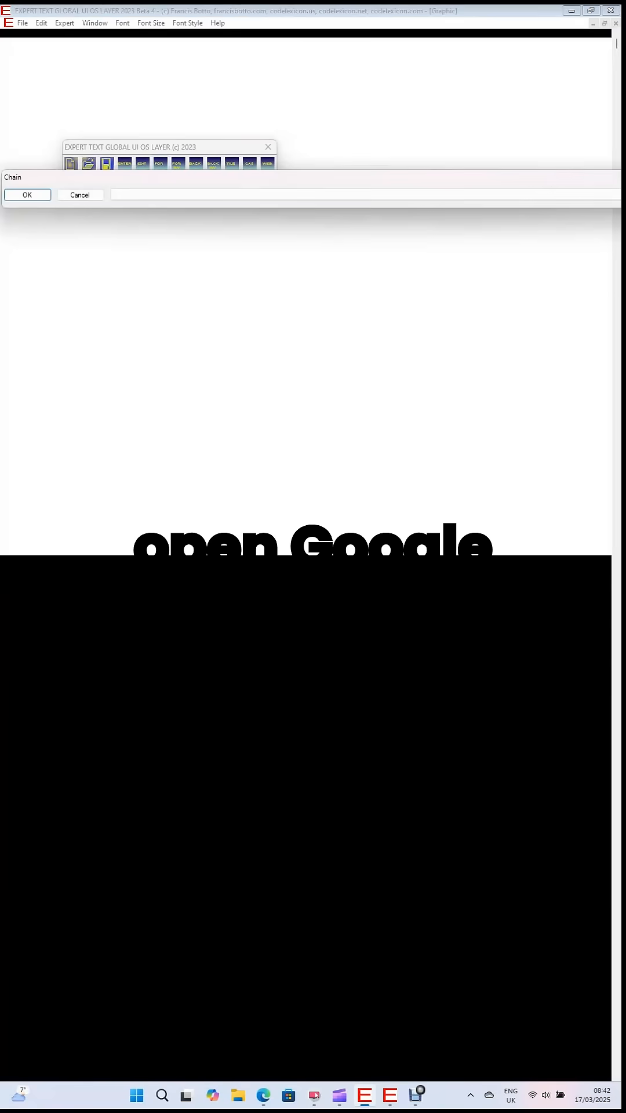
click(26, 195)
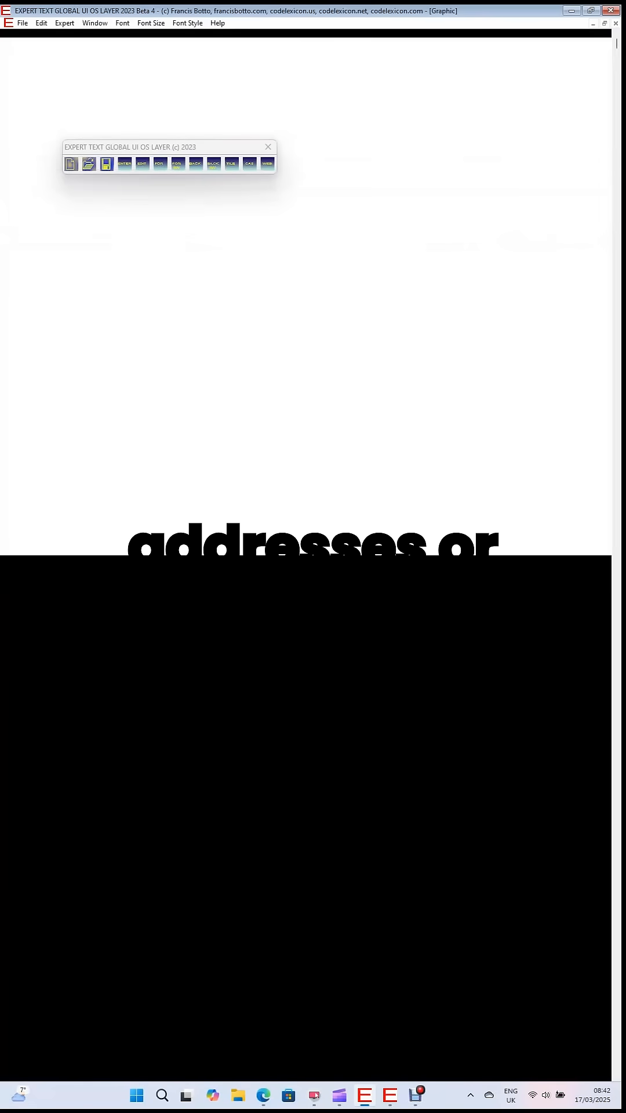